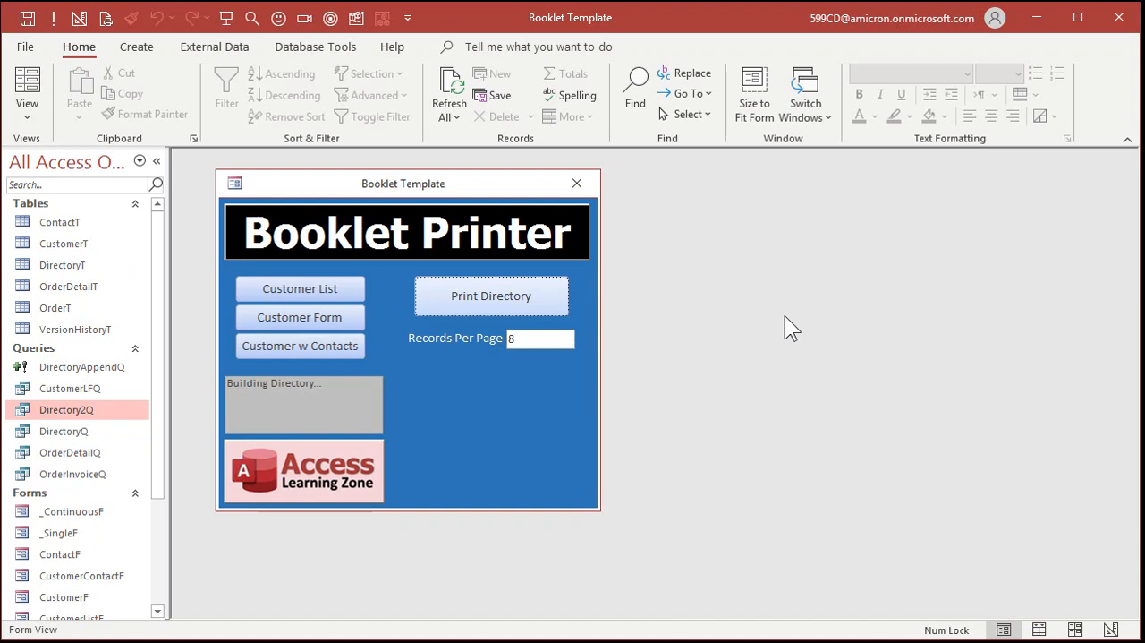
mouse_move(321, 316)
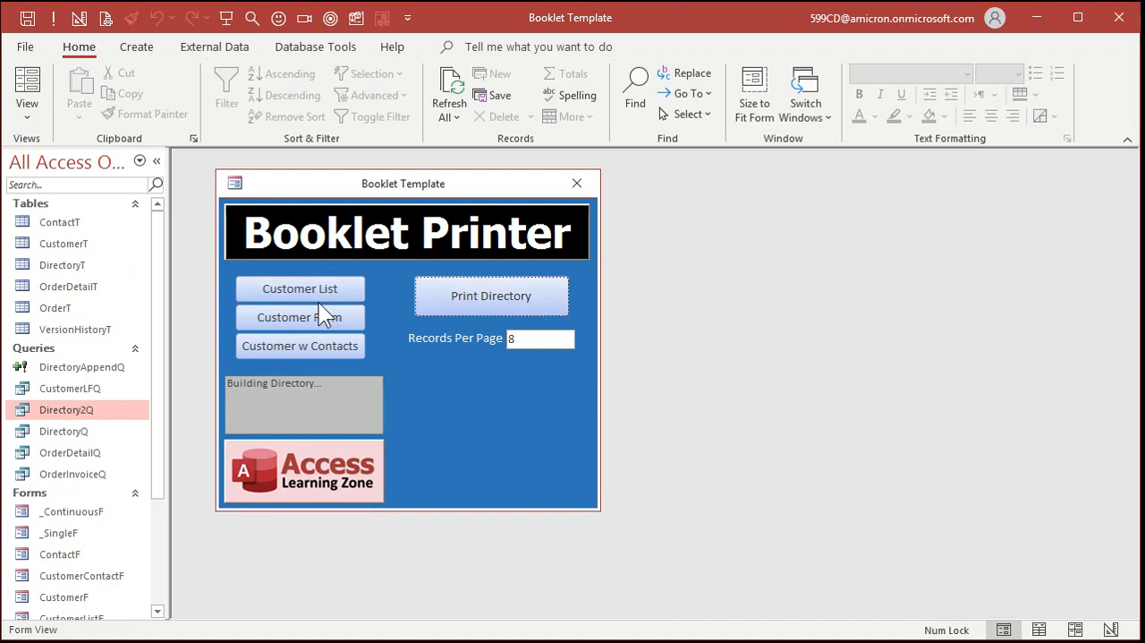
Step: Build the DirectoryR booklet preview and page past the inside covers to page 3's customer listings
left_click(300, 288)
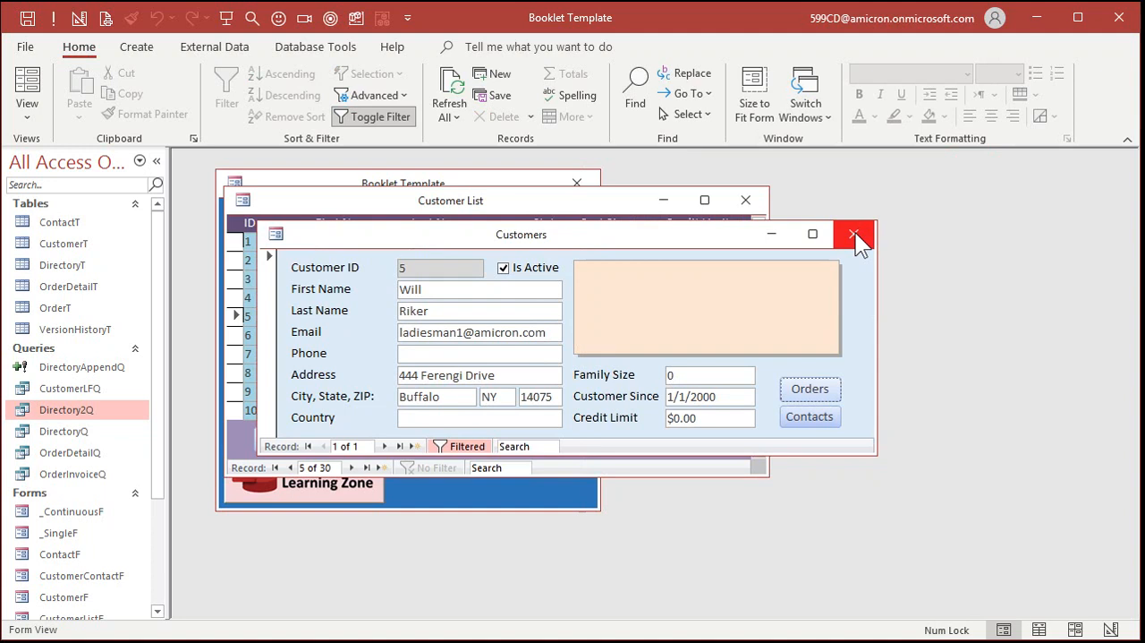
left_click(853, 233)
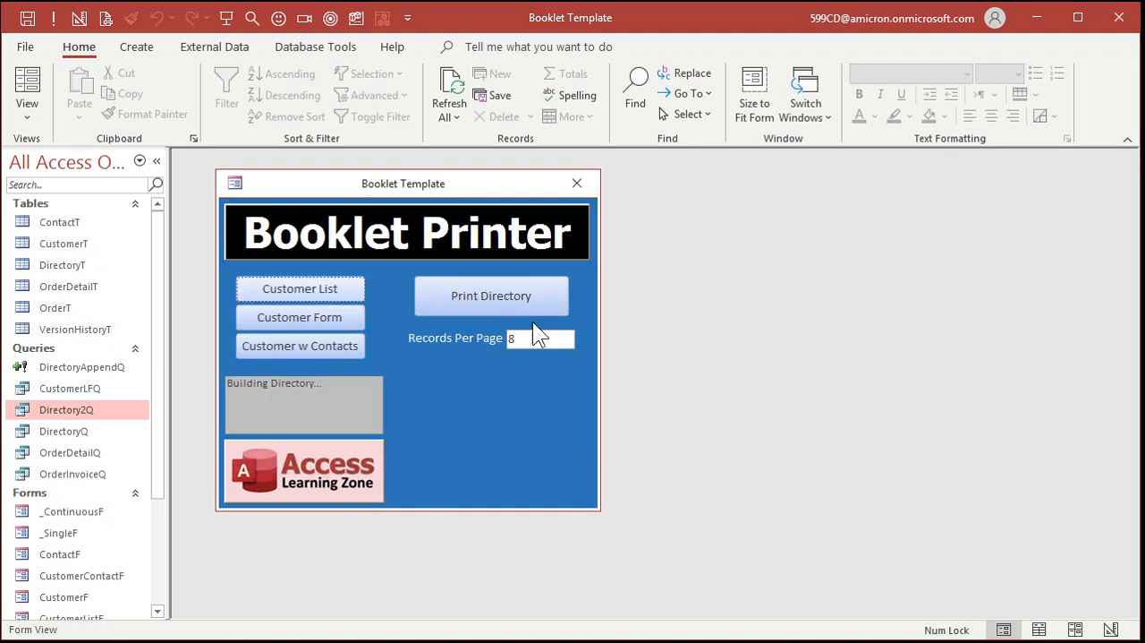
mouse_move(539, 309)
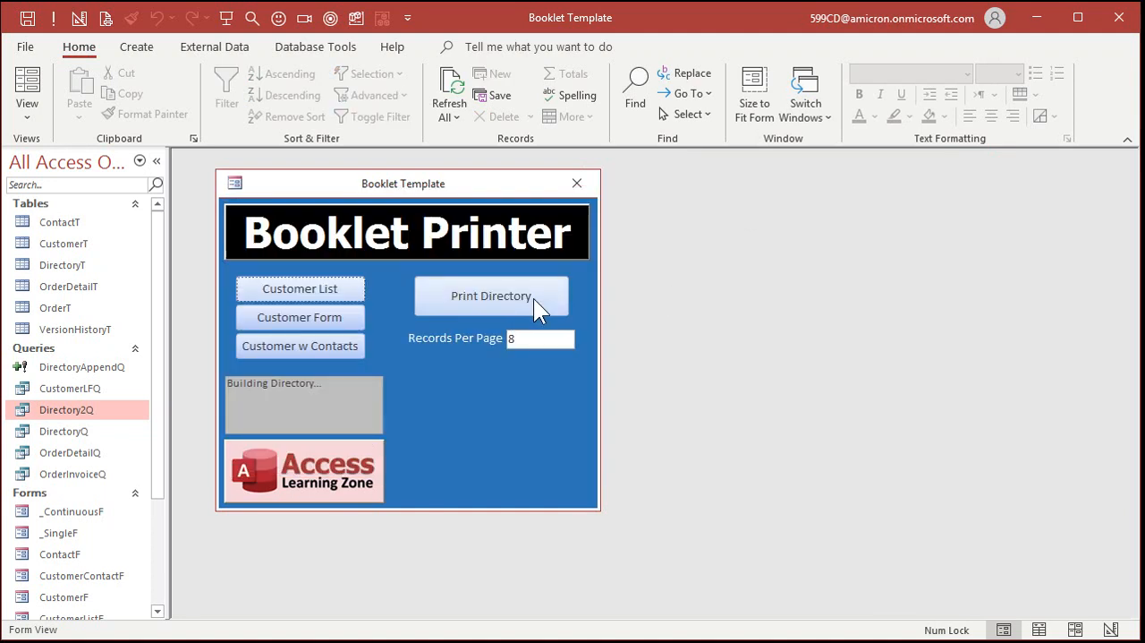
mouse_move(525, 365)
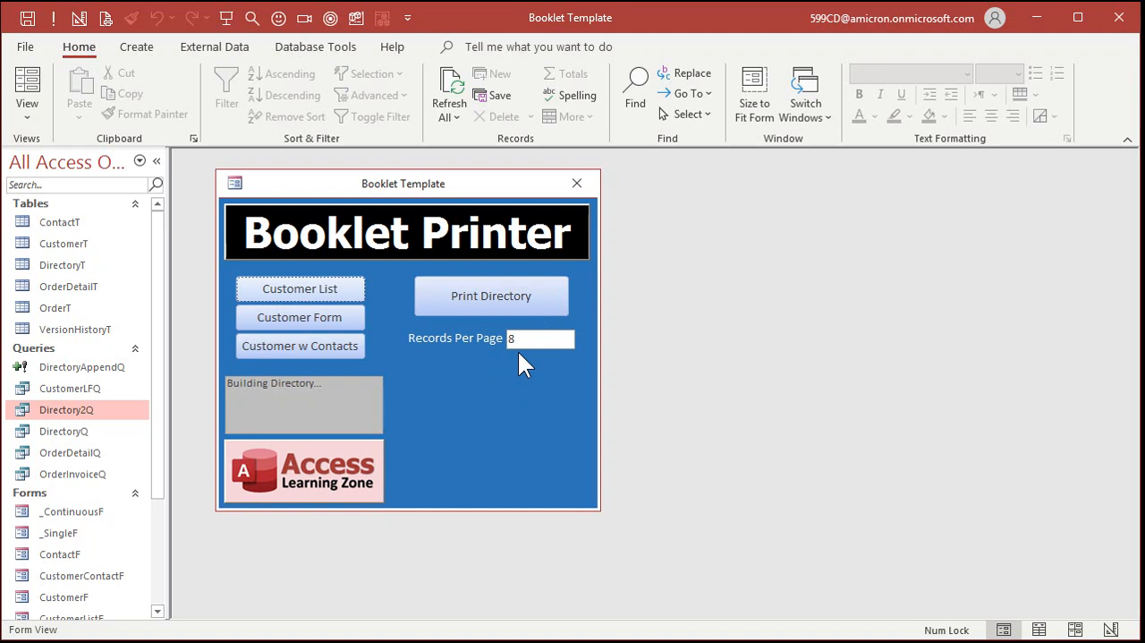
left_click(490, 295)
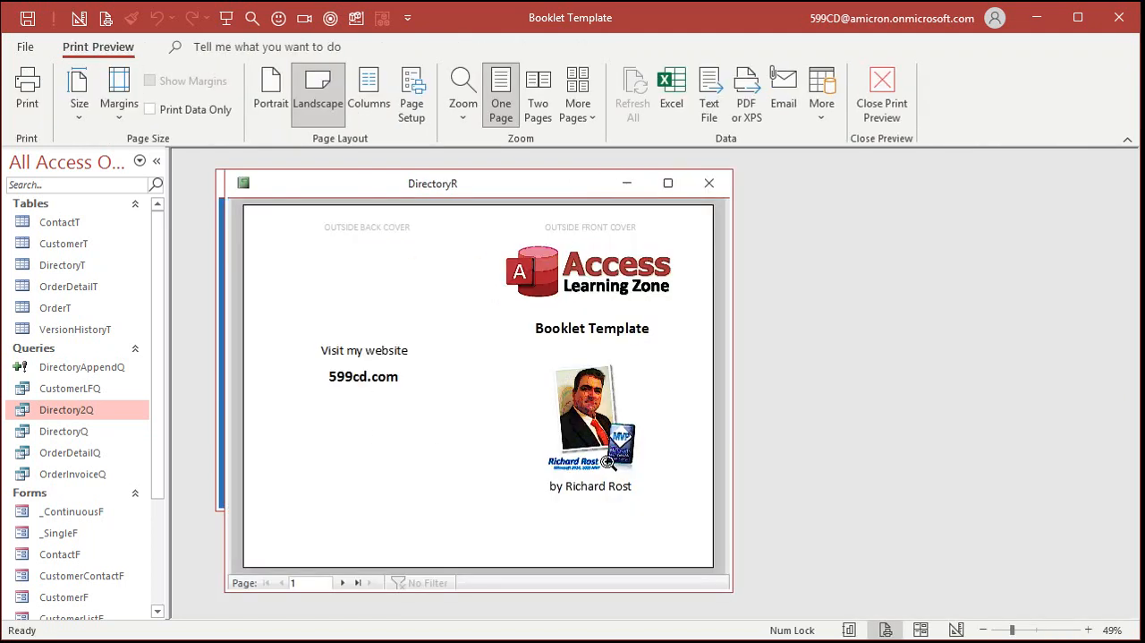
mouse_move(483, 440)
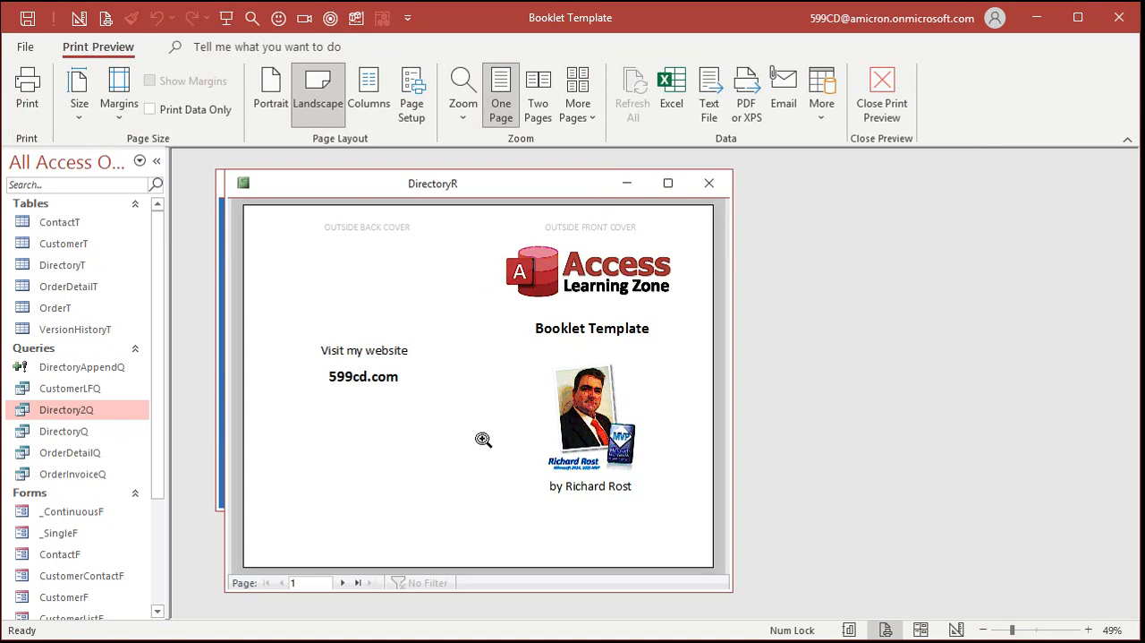
mouse_move(357, 452)
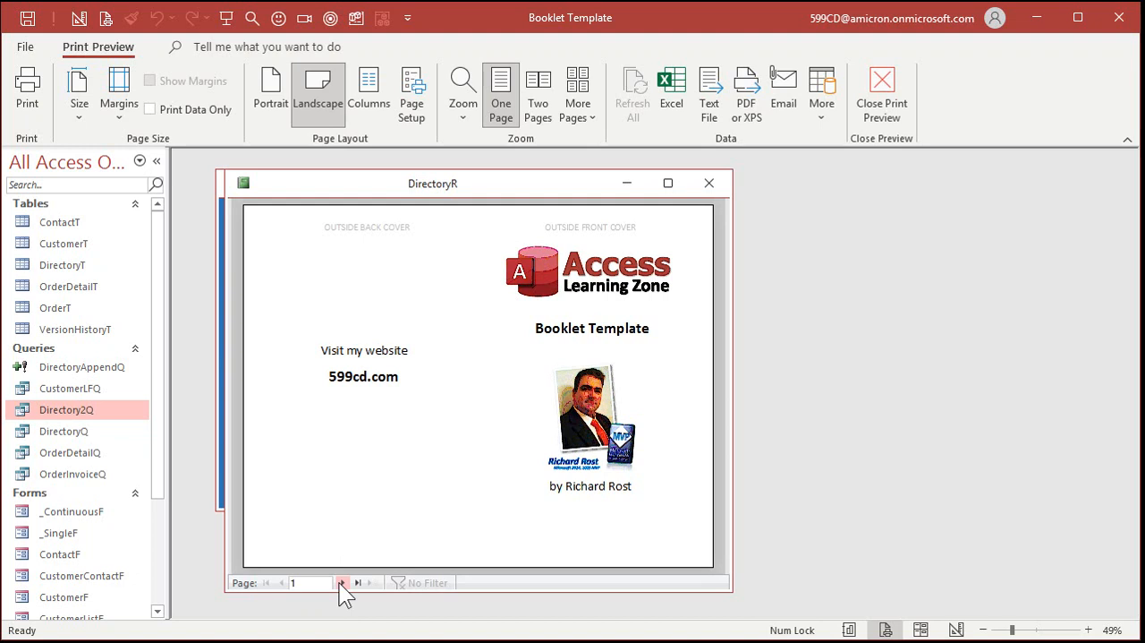
left_click(335, 582)
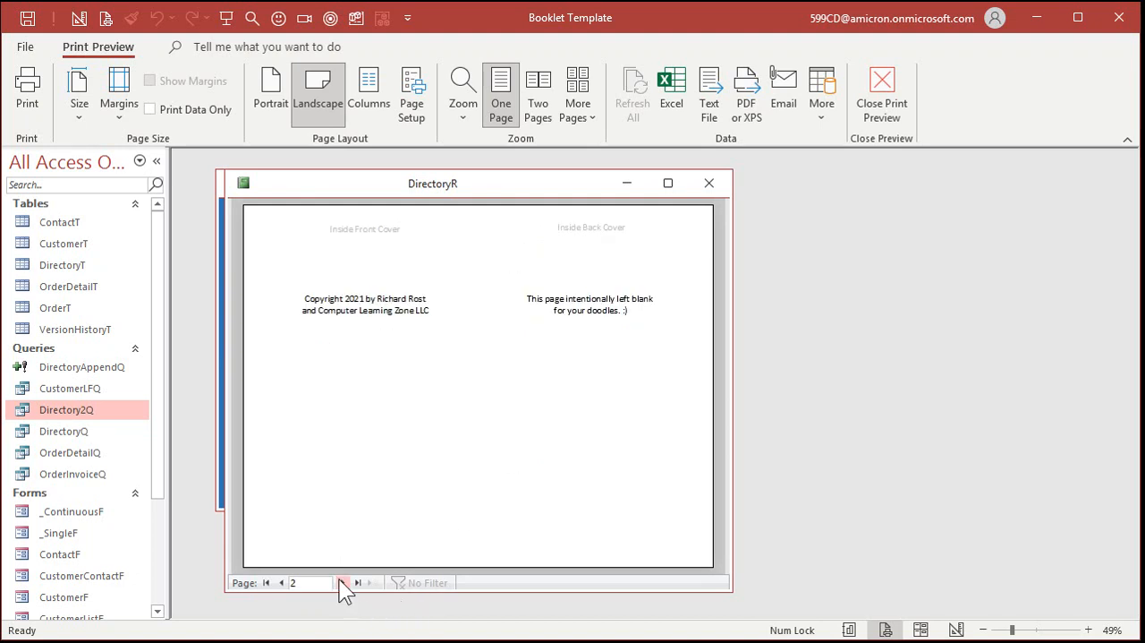
left_click(342, 582)
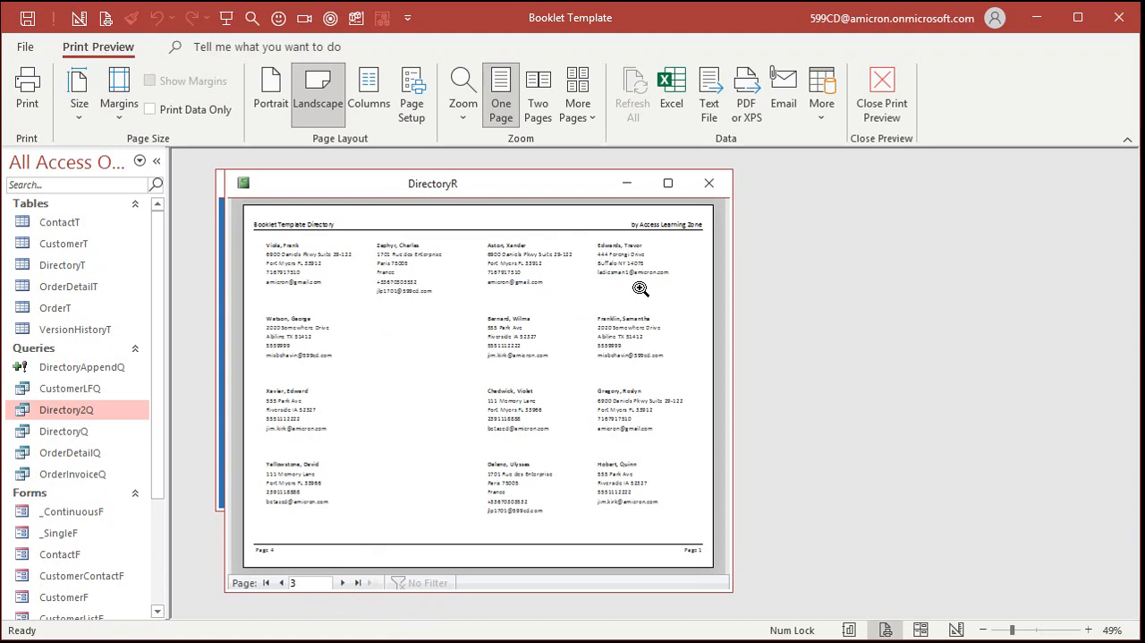
mouse_move(590, 261)
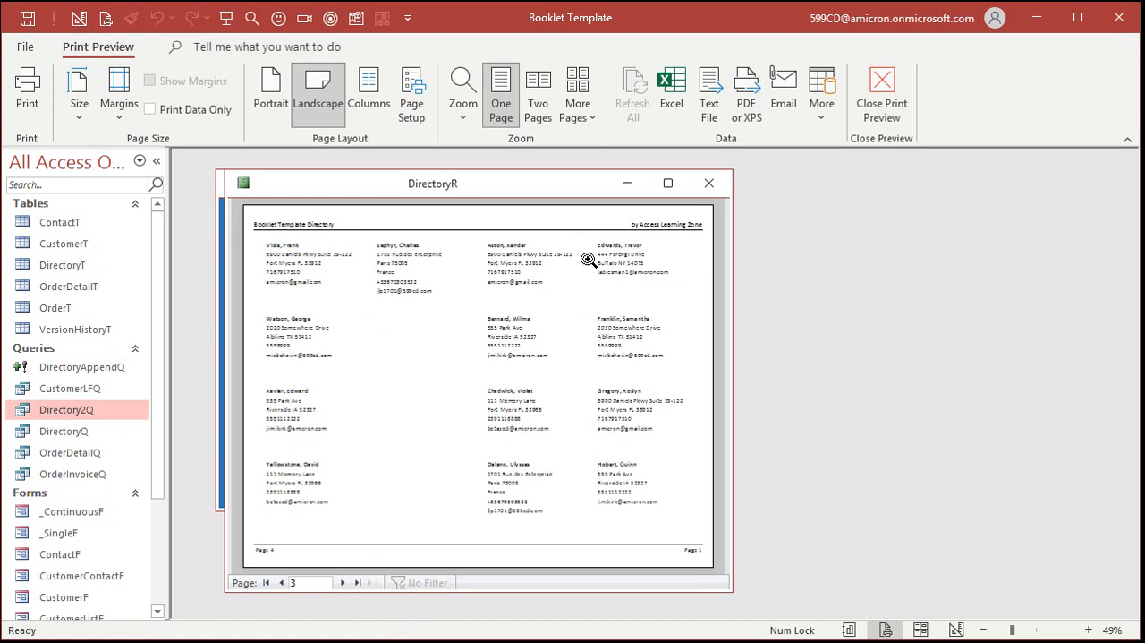
mouse_move(589, 501)
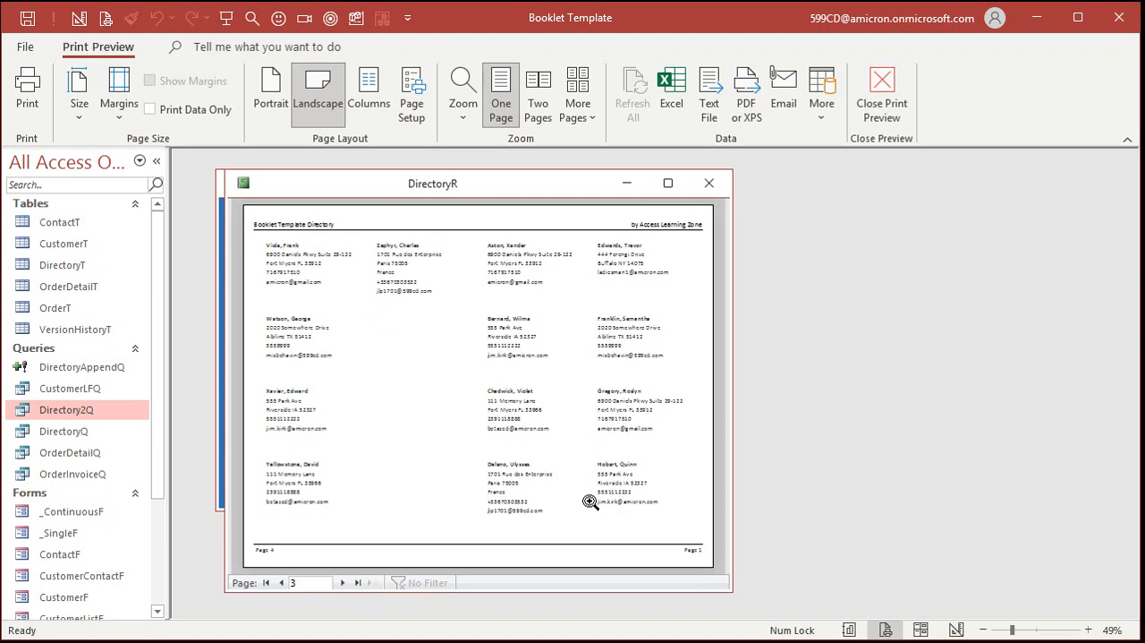
mouse_move(634, 249)
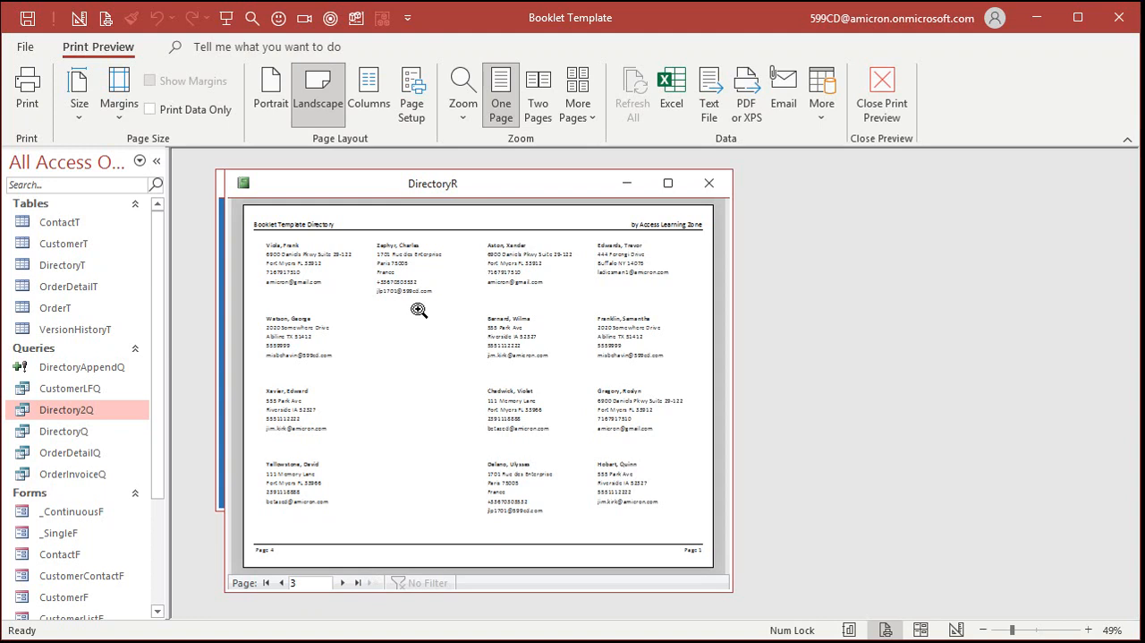
mouse_move(308, 246)
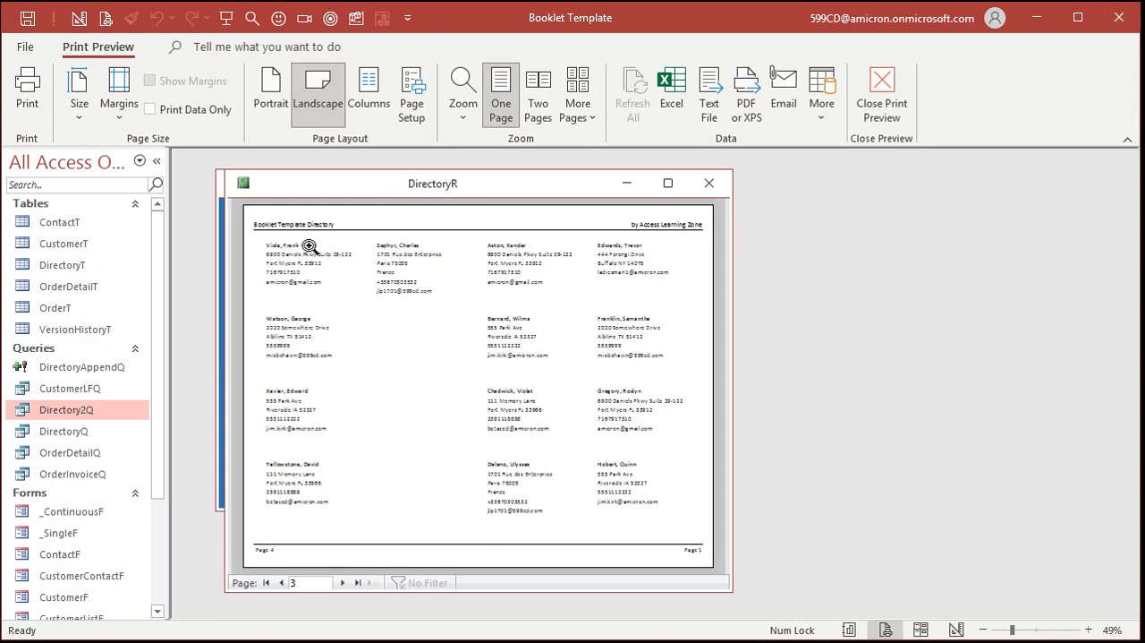
mouse_move(286, 312)
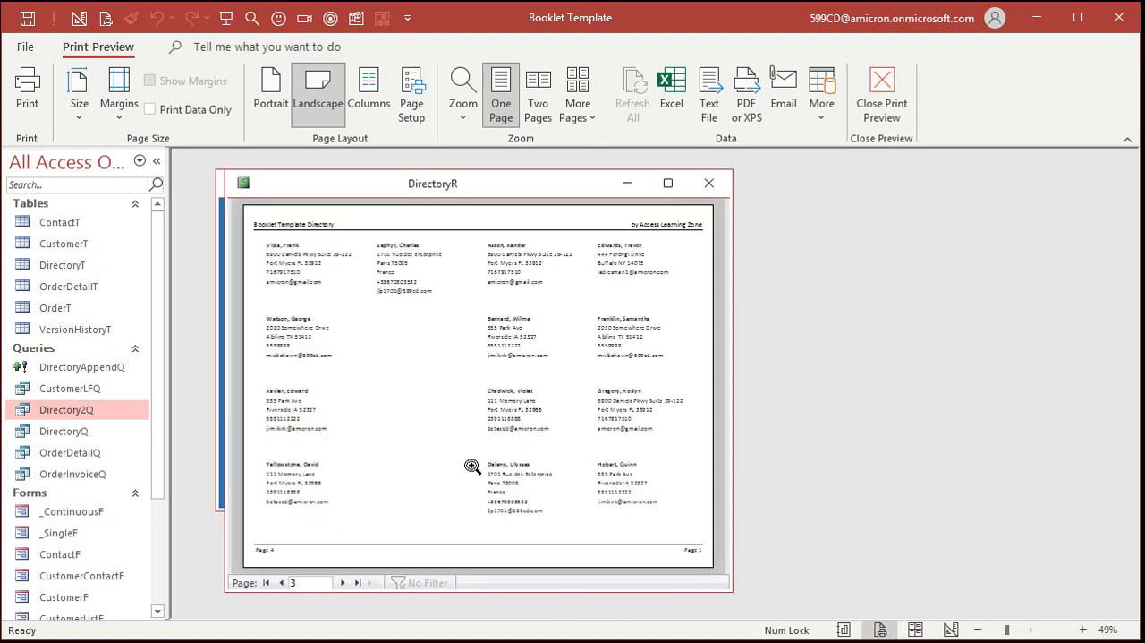
left_click(340, 583)
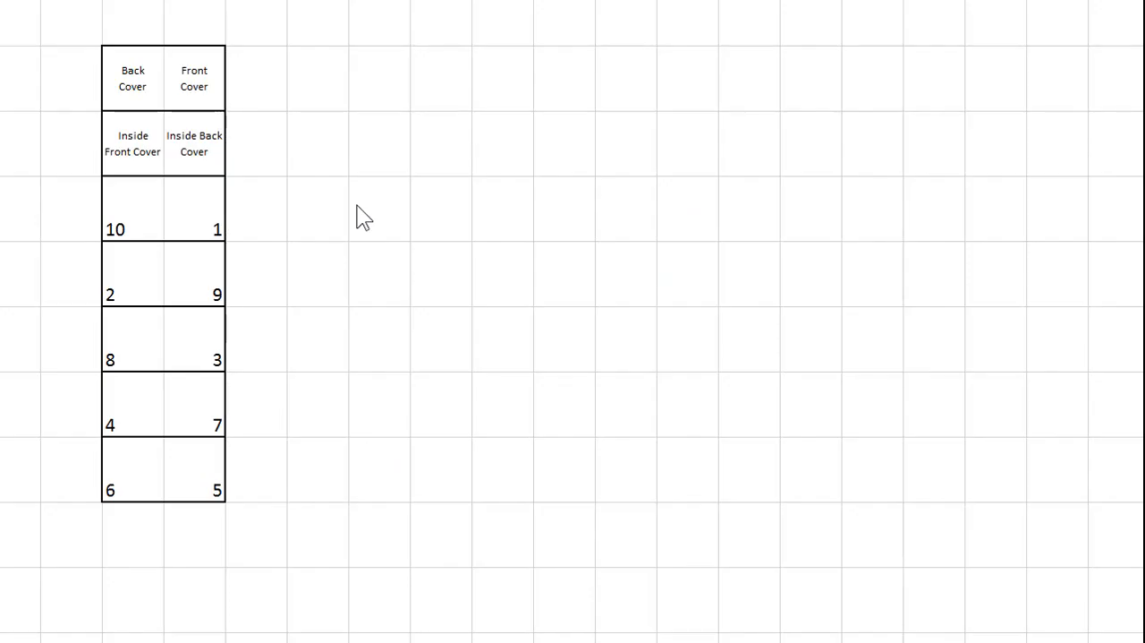
left_click(194, 78)
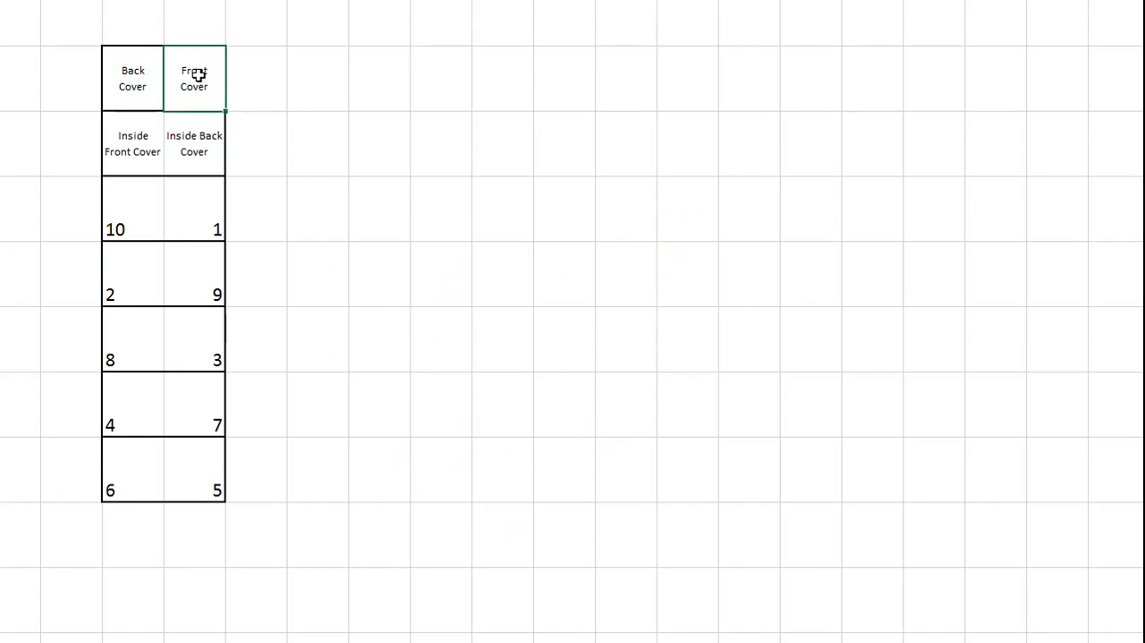
left_click(134, 143)
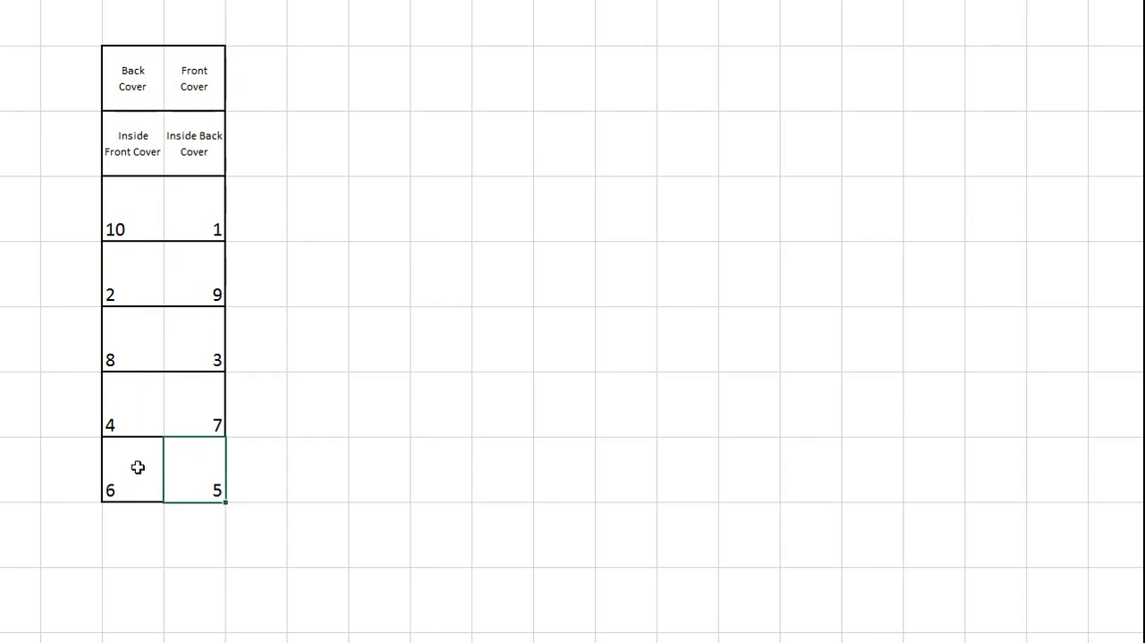
left_click(194, 273)
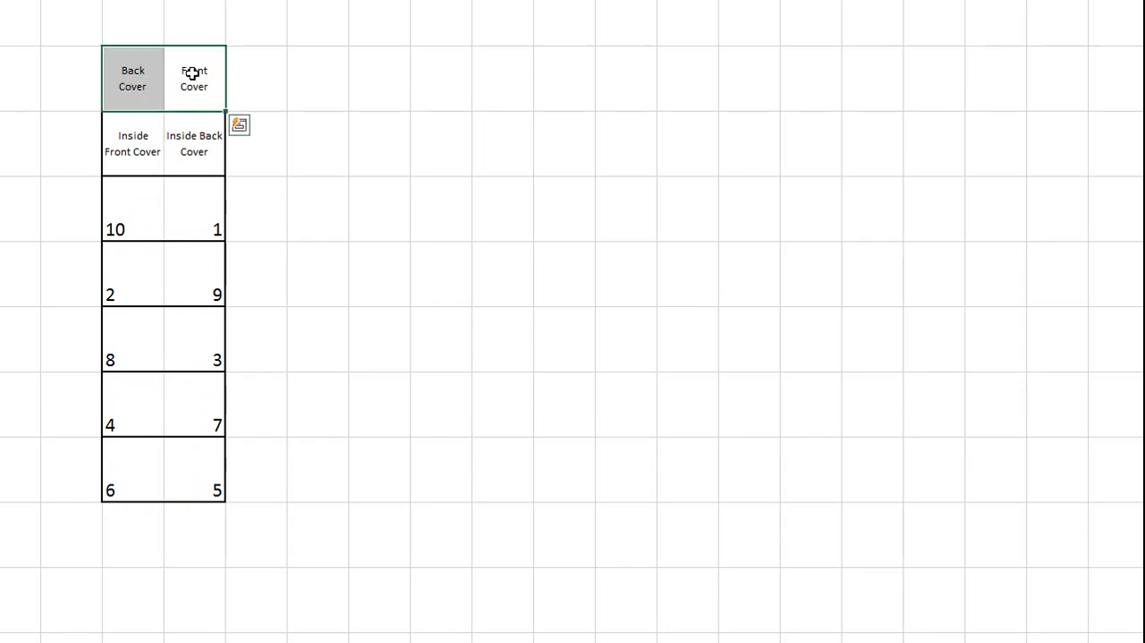
mouse_move(153, 59)
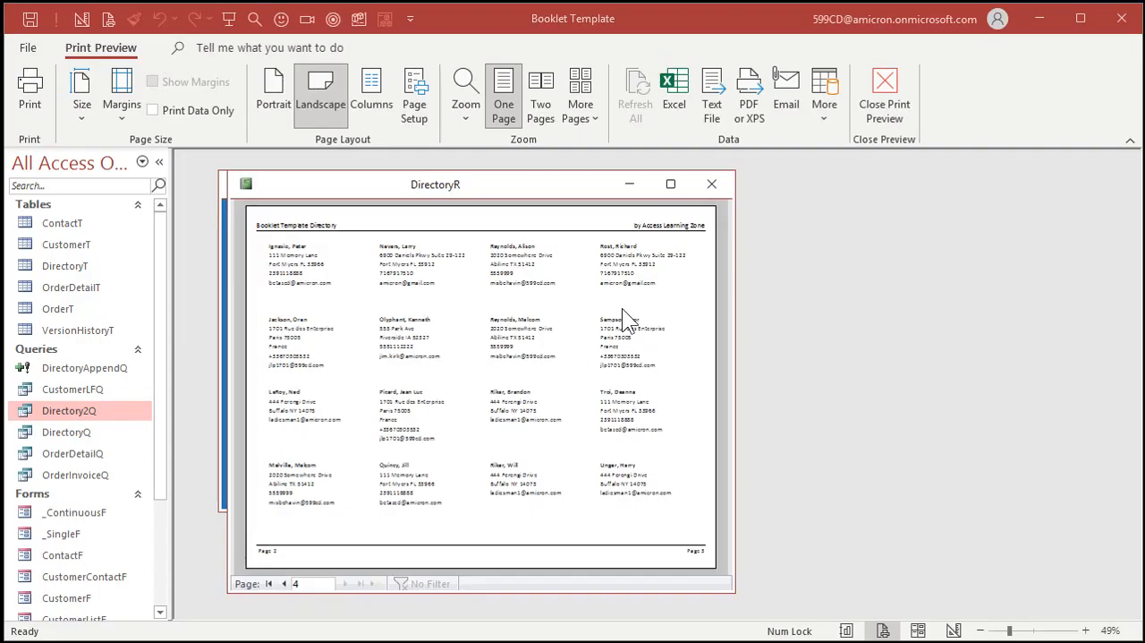
Step: Step back one page, then close the DirectoryR print preview
left_click(279, 583)
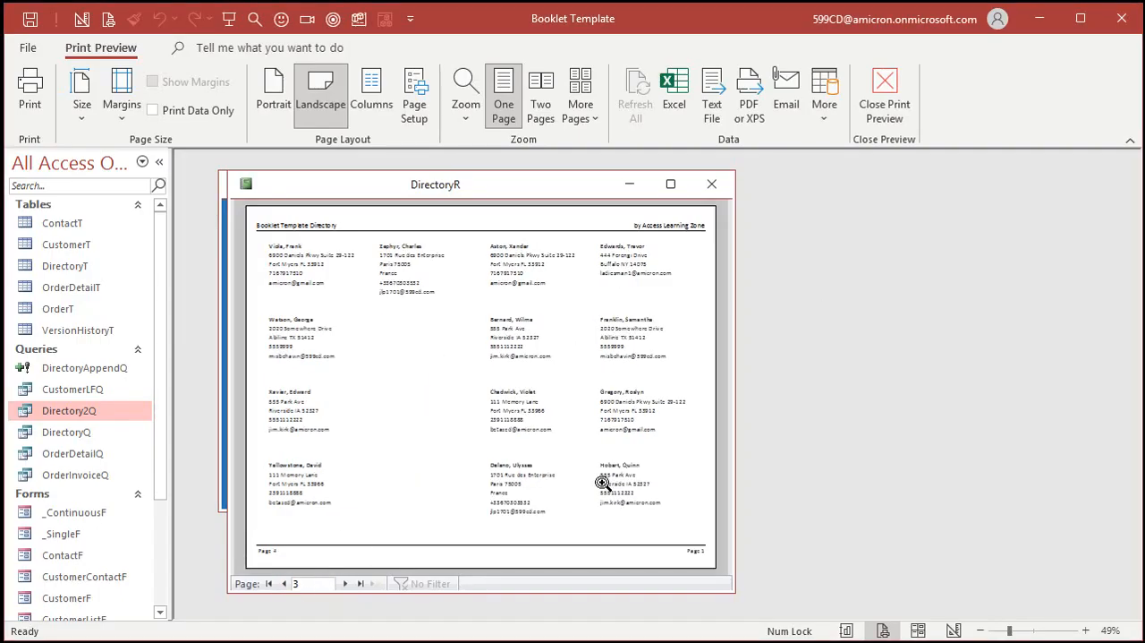
left_click(885, 85)
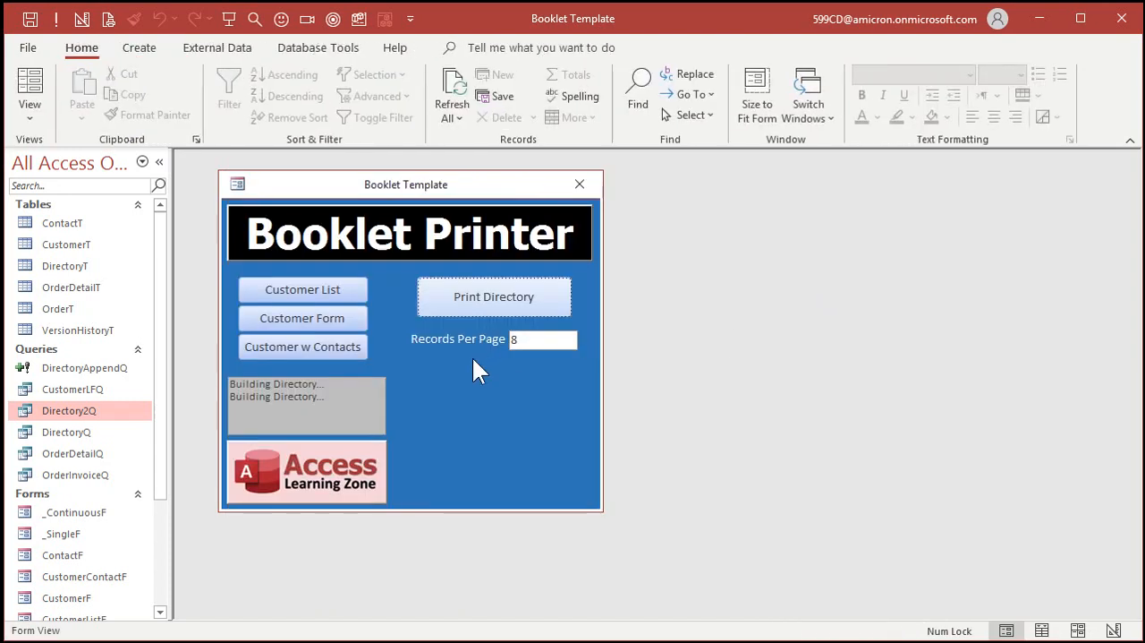